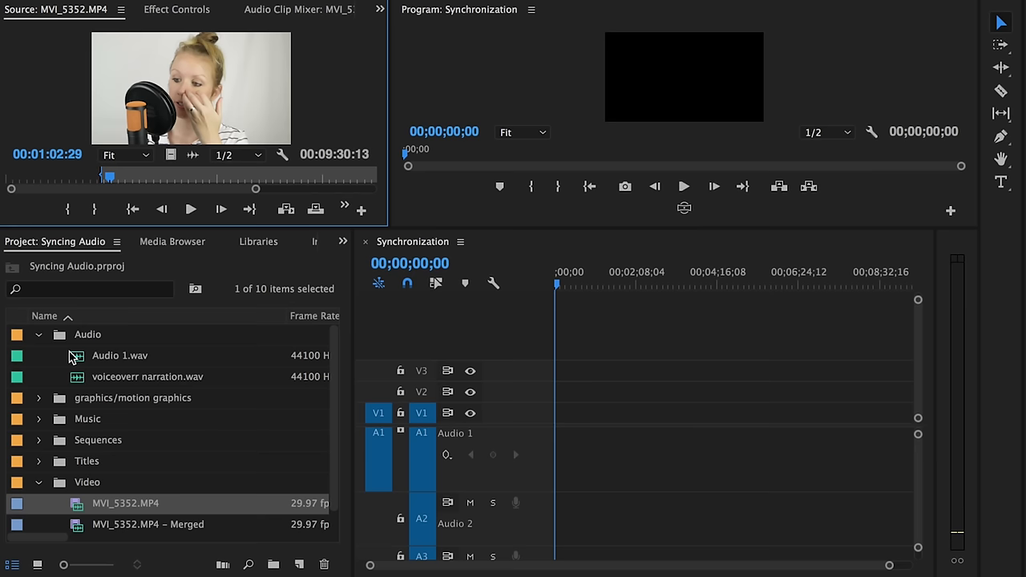
Preview the USB mic recording Audio 1.wav in the Source Monitor
double_click(119, 355)
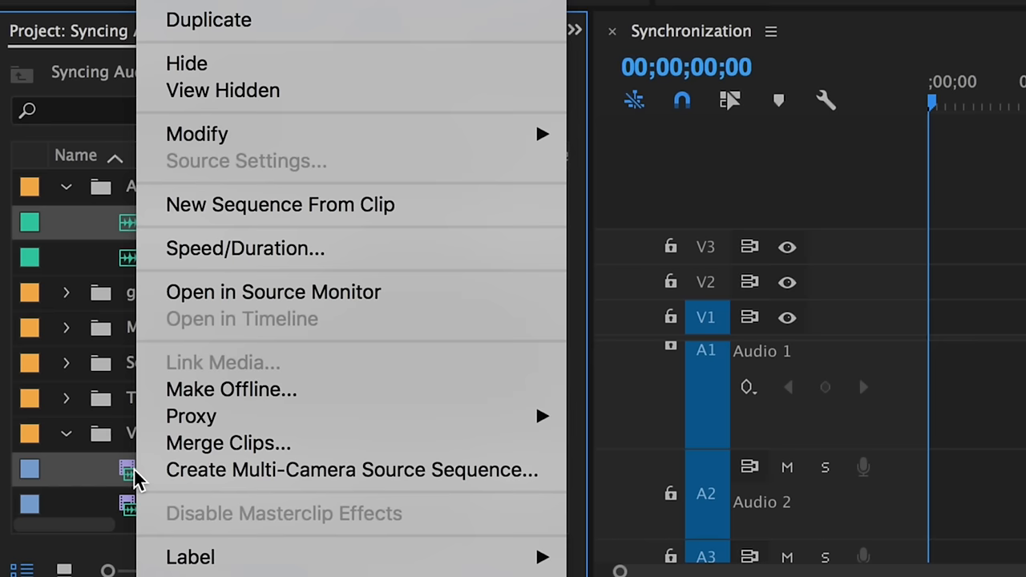
Merge the camera video with Audio 1.wav, using Audio as the synchronize point
left_click(227, 442)
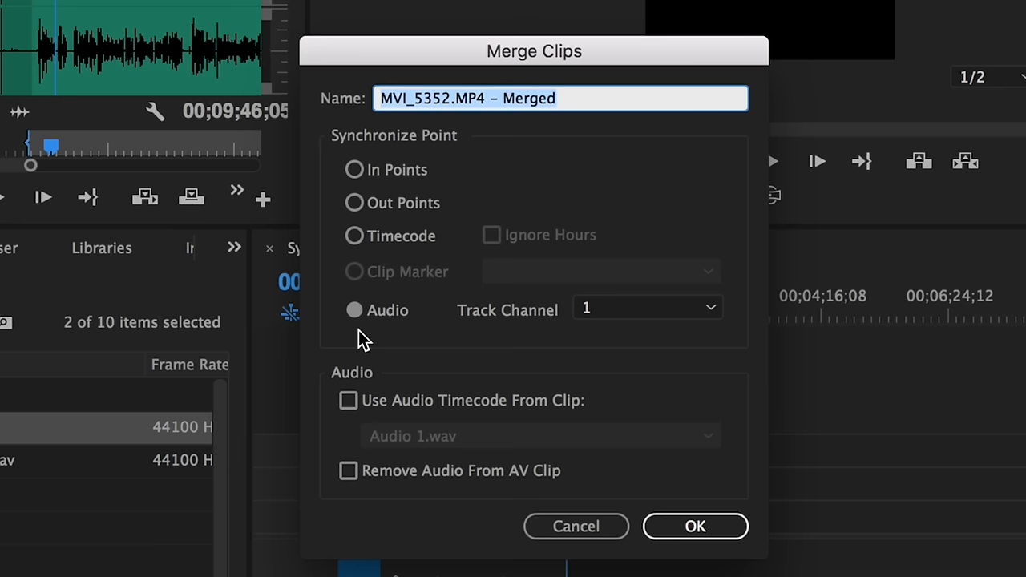
left_click(695, 527)
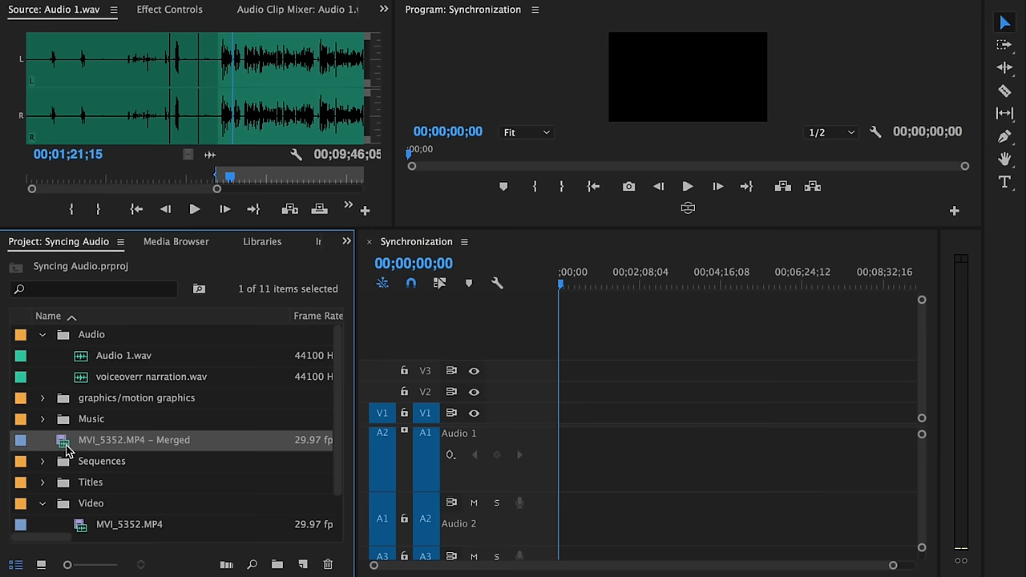
double_click(133, 440)
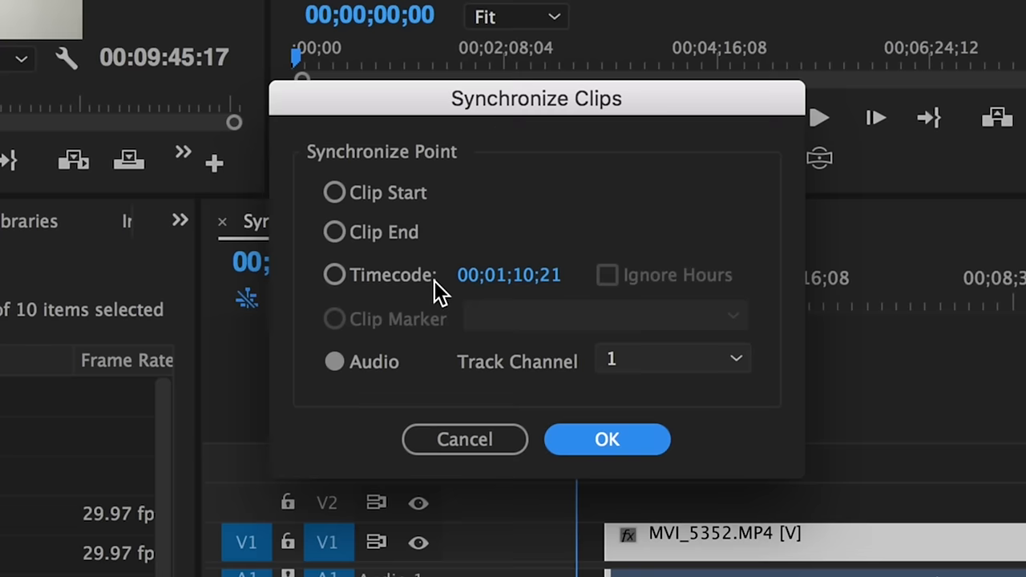
Synchronize the timeline camera clip and mic audio using Audio as the synchronize point
left_click(607, 439)
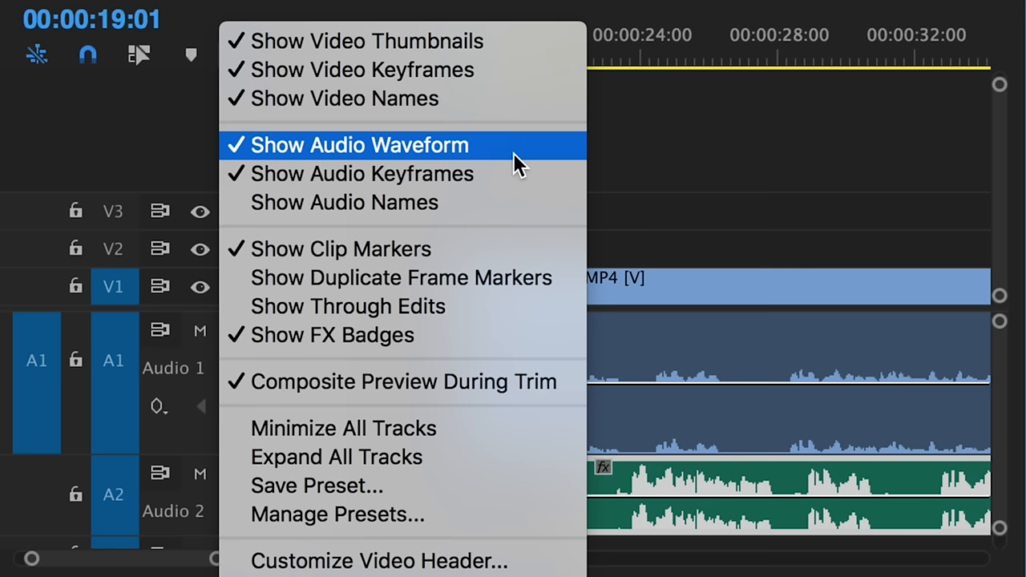
Enable Show Audio Waveform in the Timeline Display Settings
left_click(358, 146)
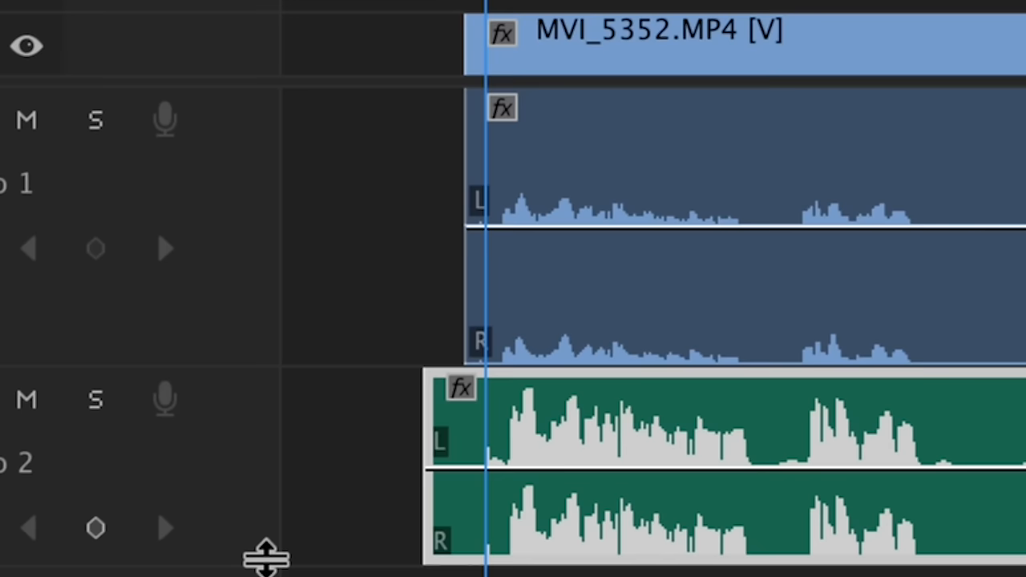
Nudge the Audio 2 mic clip one frame earlier with the comma key
key(",")
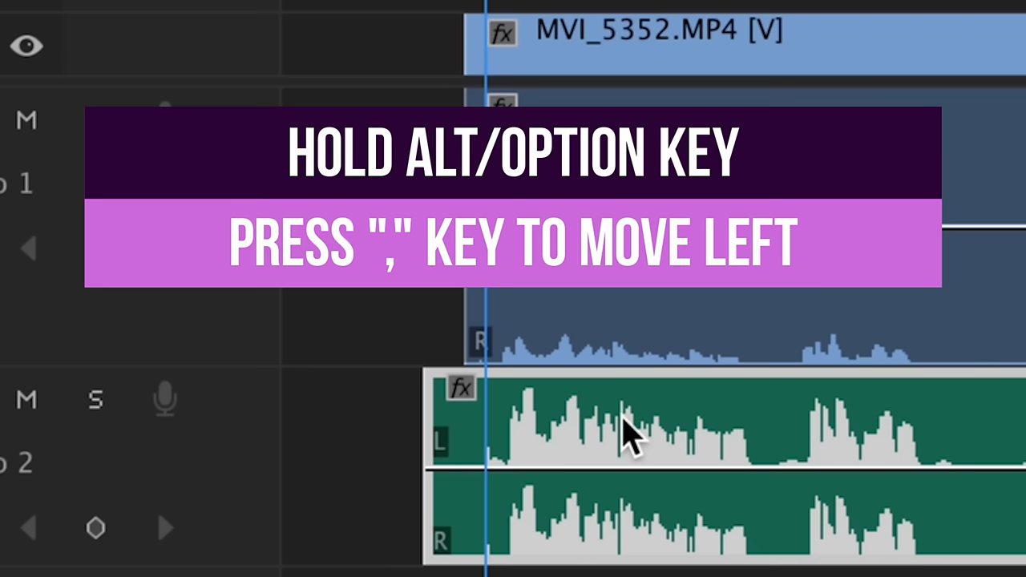